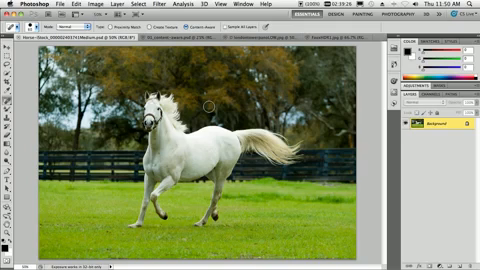
pyautogui.moveTo(233, 120)
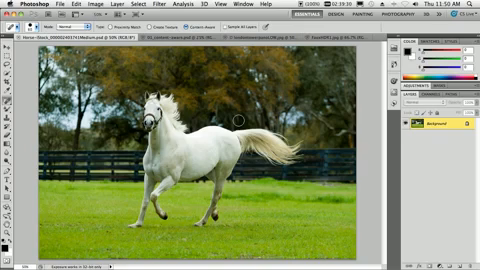
pyautogui.moveTo(238, 118)
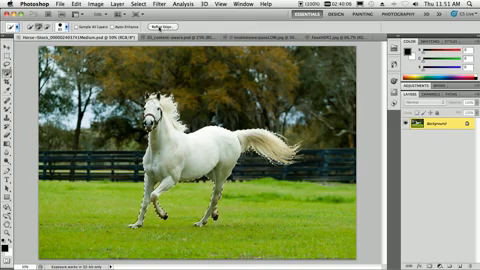
# - Quick-select the white horse, then Refine Edge with output to a new layer
pyautogui.click(158, 24)
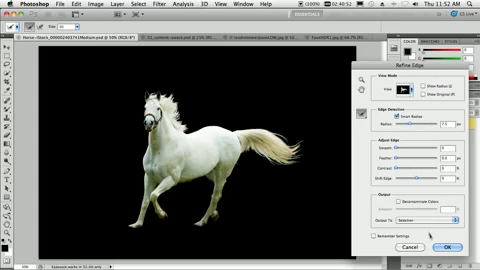
pyautogui.click(432, 214)
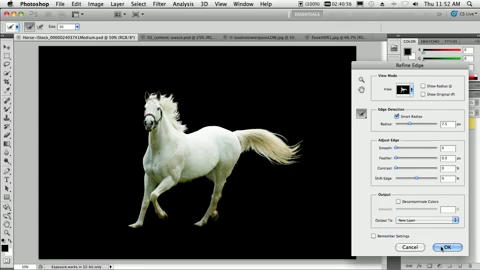
pyautogui.click(444, 248)
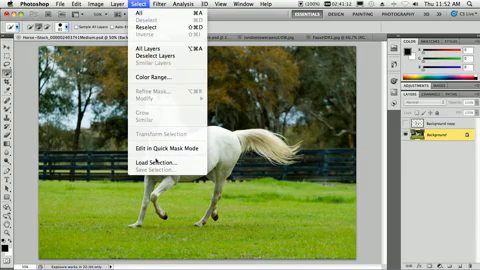
# - Reload the saved horse outline as a selection on the Background layer
pyautogui.click(147, 157)
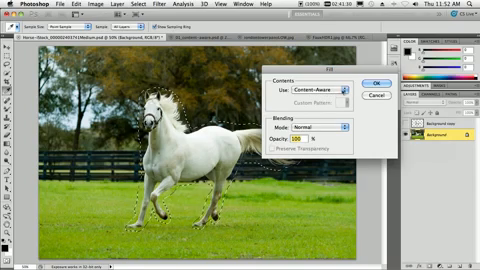
# - Content-Aware fill the horse area with the surrounding trees, fence and grass
pyautogui.click(367, 80)
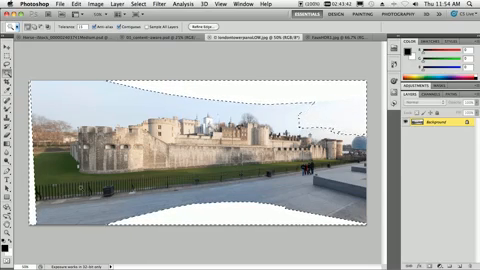
# - Content-Aware fill the panorama's blank edges with sky and pavement
pyautogui.click(55, 10)
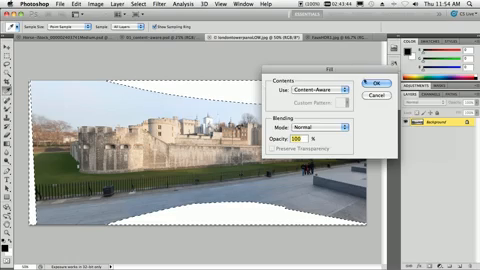
pyautogui.click(368, 81)
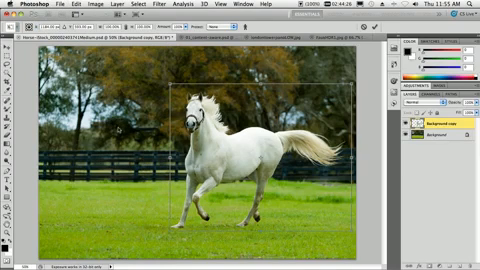
# - Use the Edit menu on Background copy to start reshaping the horse
pyautogui.click(76, 8)
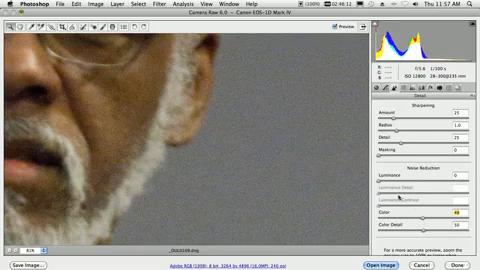
# - Raise Camera Raw's Luminance noise reduction toward about 60 to smooth the grain
pyautogui.moveTo(385, 192); pyautogui.dragTo(408, 192)
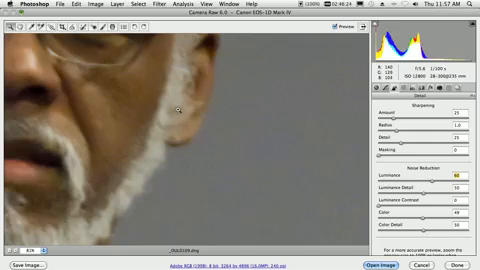
pyautogui.moveTo(138, 116)
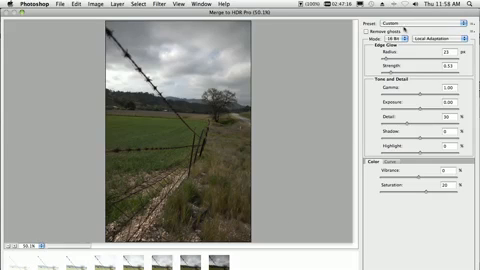
# - Apply the More Saturated preset in Merge to HDR Pro
pyautogui.click(435, 20)
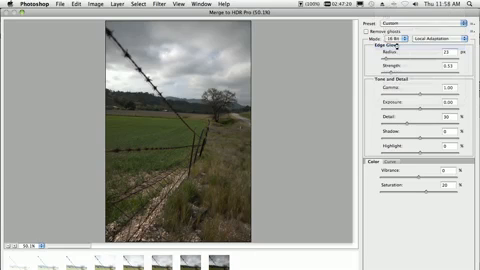
pyautogui.click(435, 20)
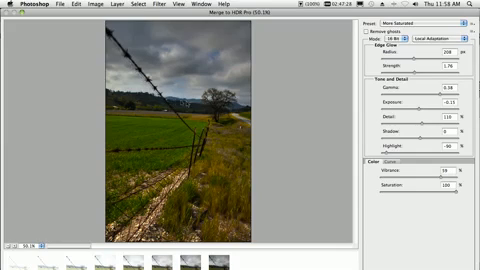
pyautogui.click(362, 32)
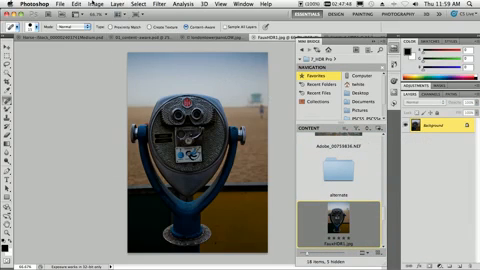
# - Open the Image menu on FaustHDR1.jpg to reach Adjustments > HDR Toning
pyautogui.click(94, 6)
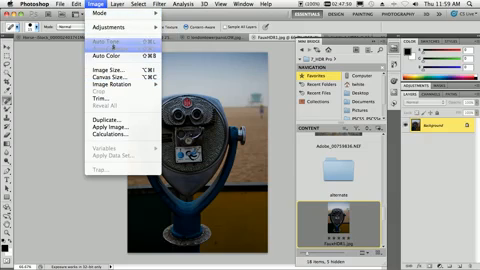